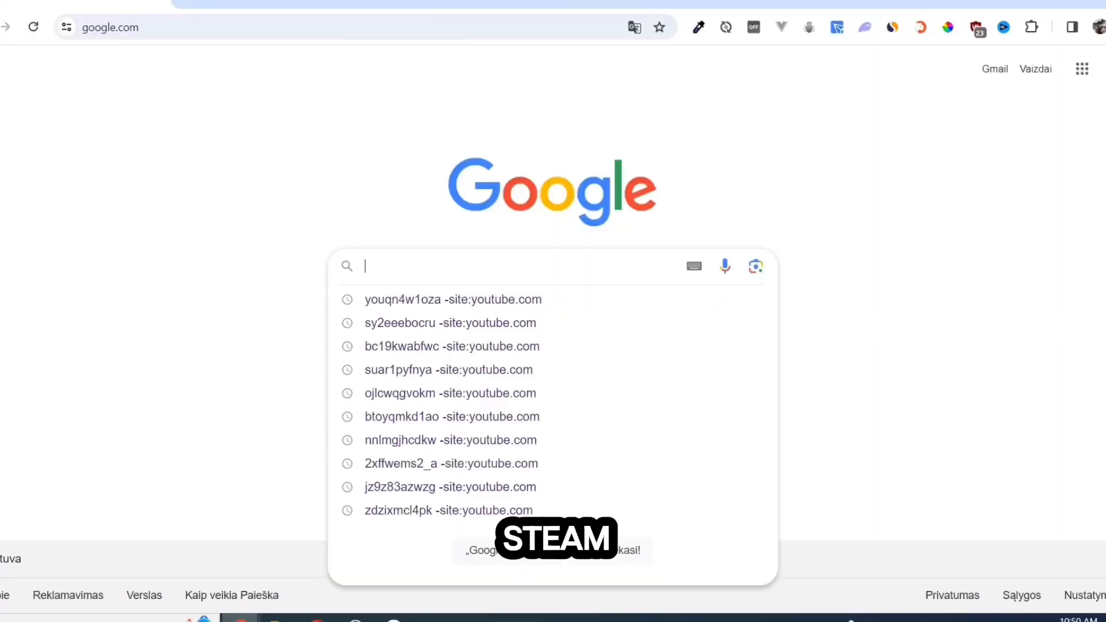
Step: Reach store.steampowered.com via Google and download the Steam installer from its About page
type("store.steam")
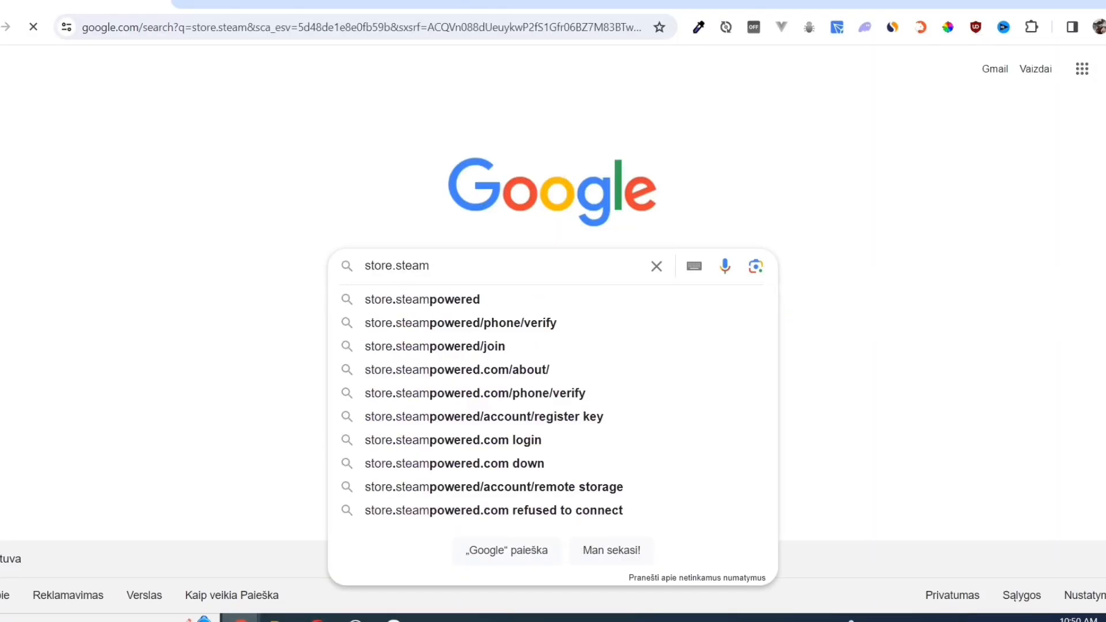
left_click(421, 298)
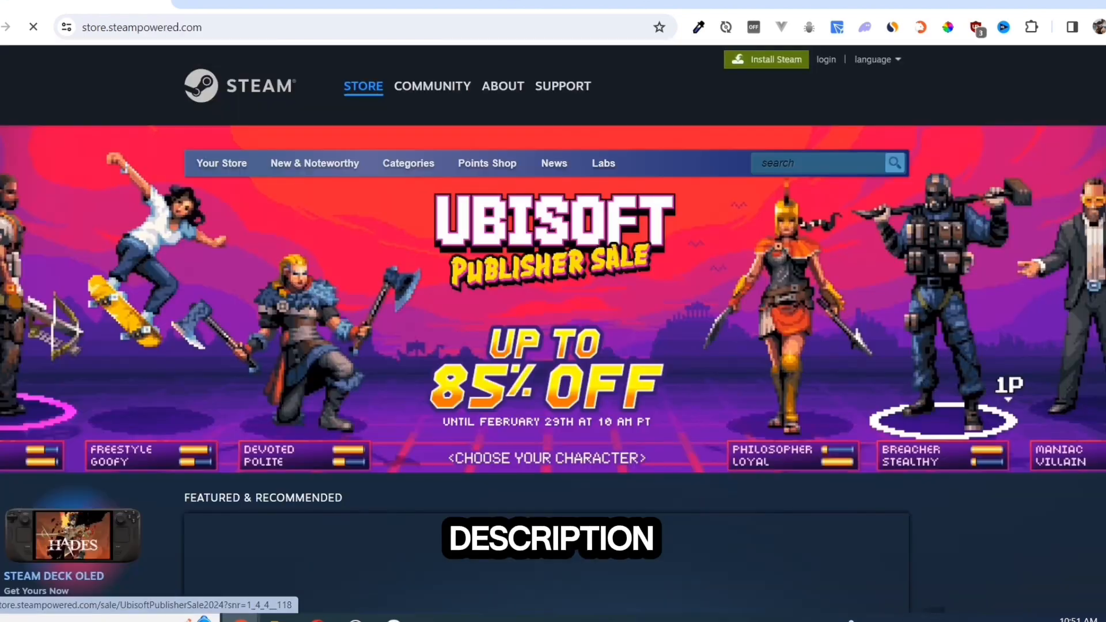
left_click(502, 85)
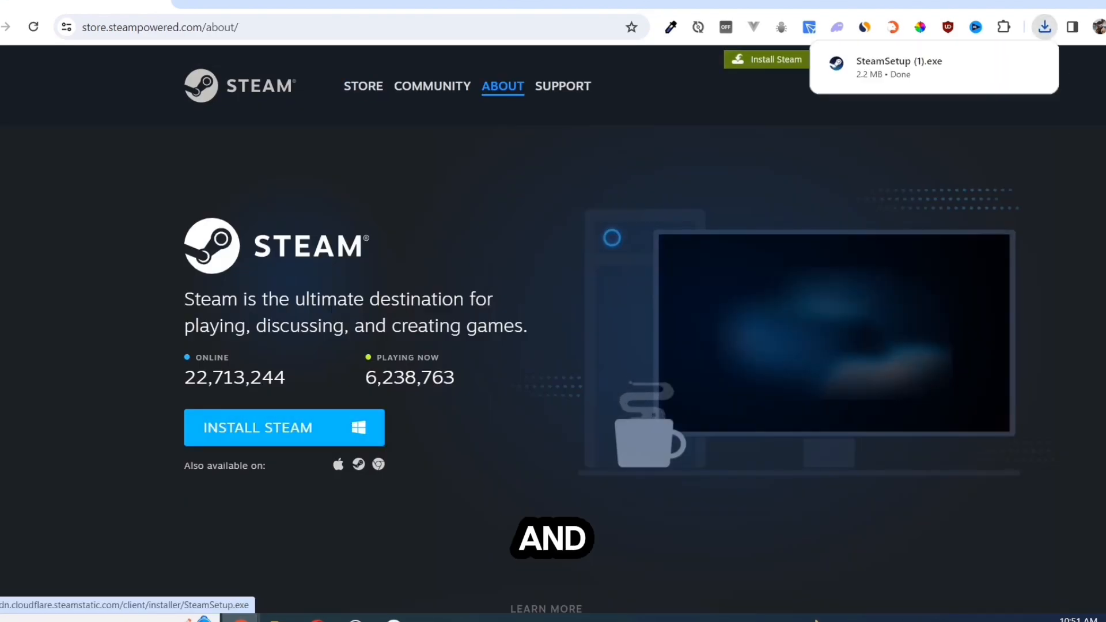
left_click(897, 66)
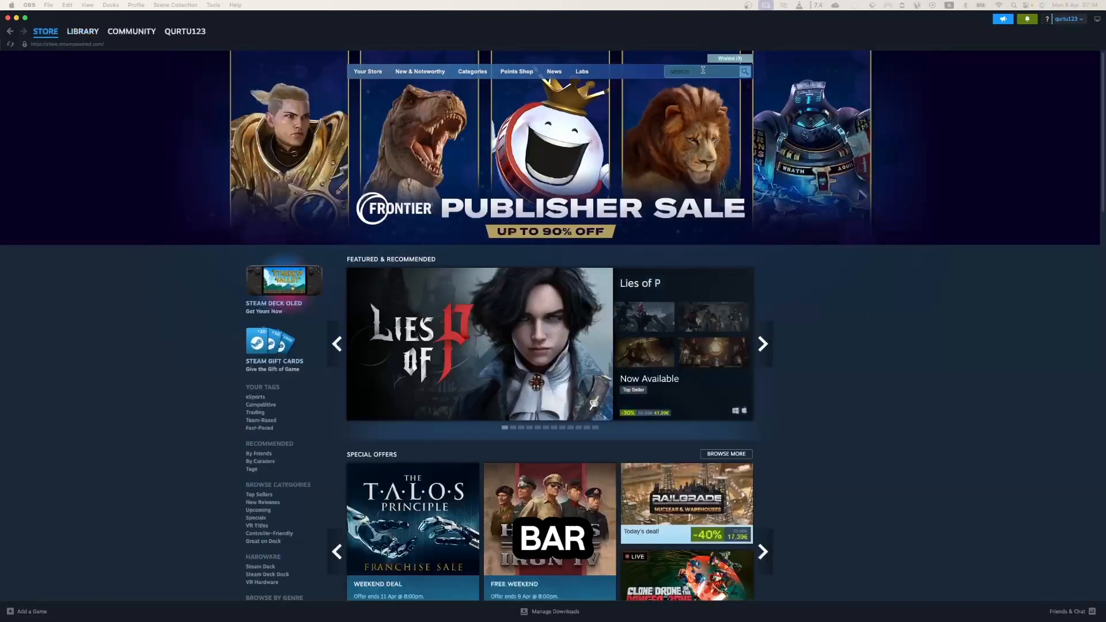
Step: Search the Steam store for 'Backrooms Rec' so matching games are suggested
type("Backrooms Rec")
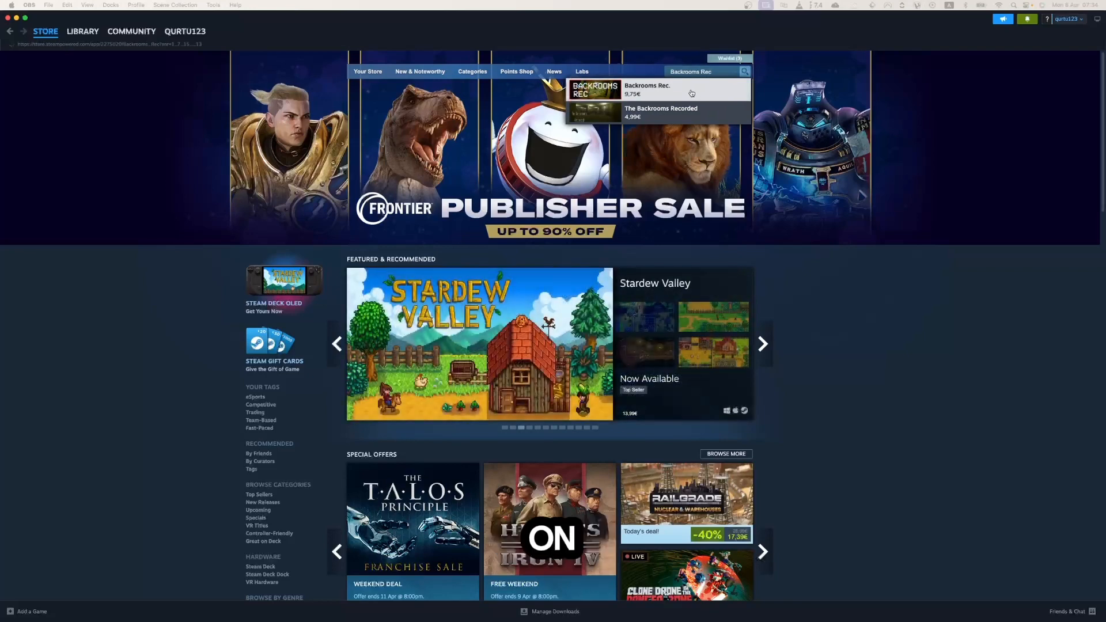
Step: Add Backrooms Rec. (9,75€) to the cart from its store page
left_click(646, 90)
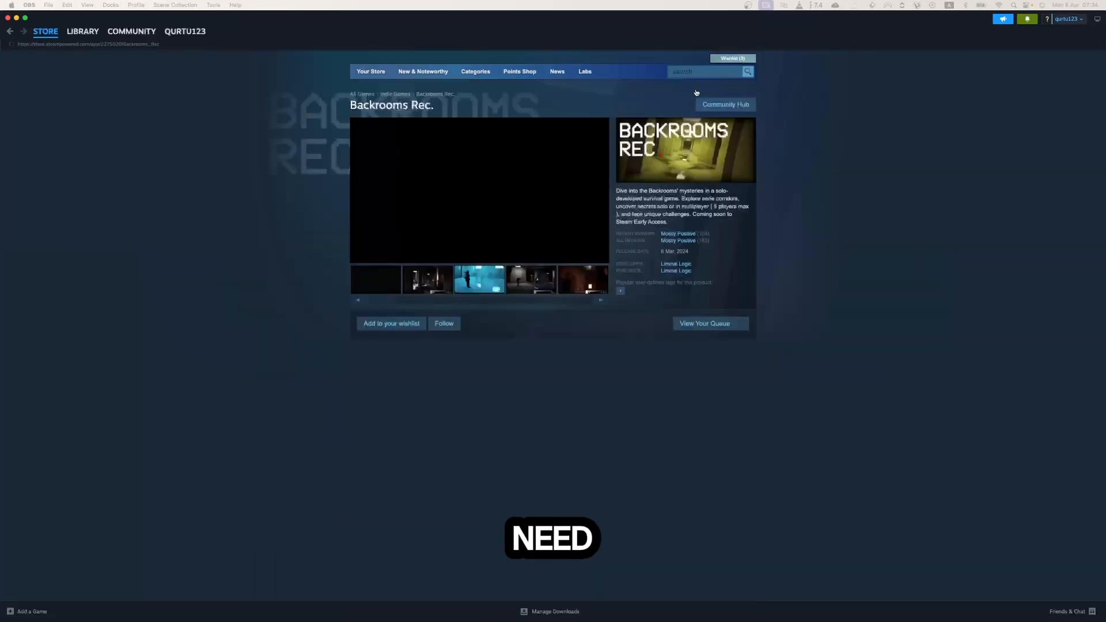
scroll("down", 3)
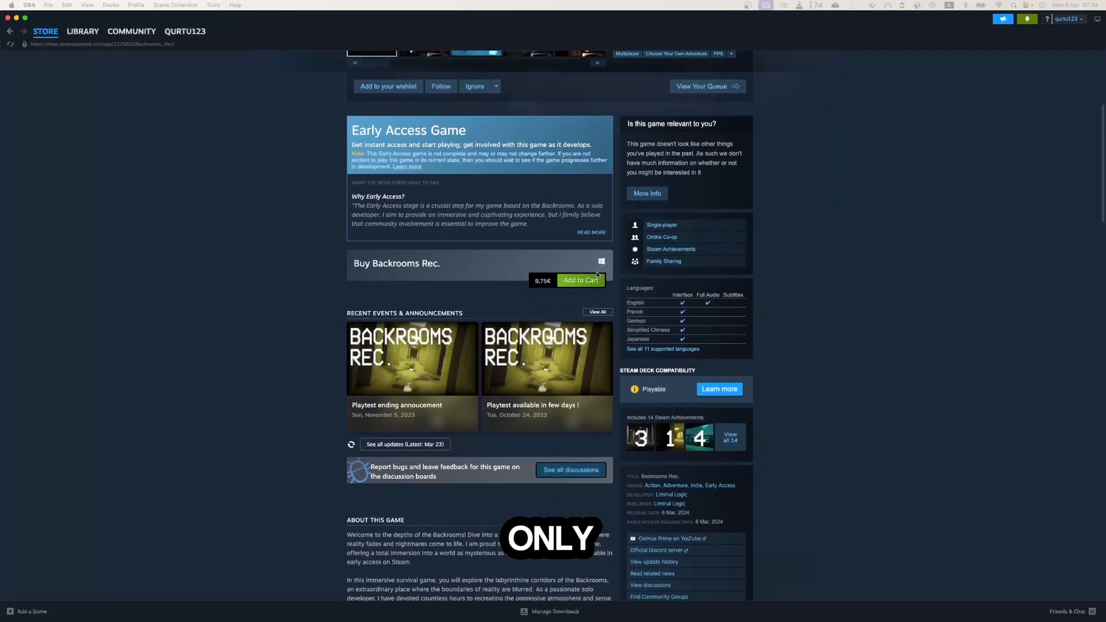
scroll("down", 3)
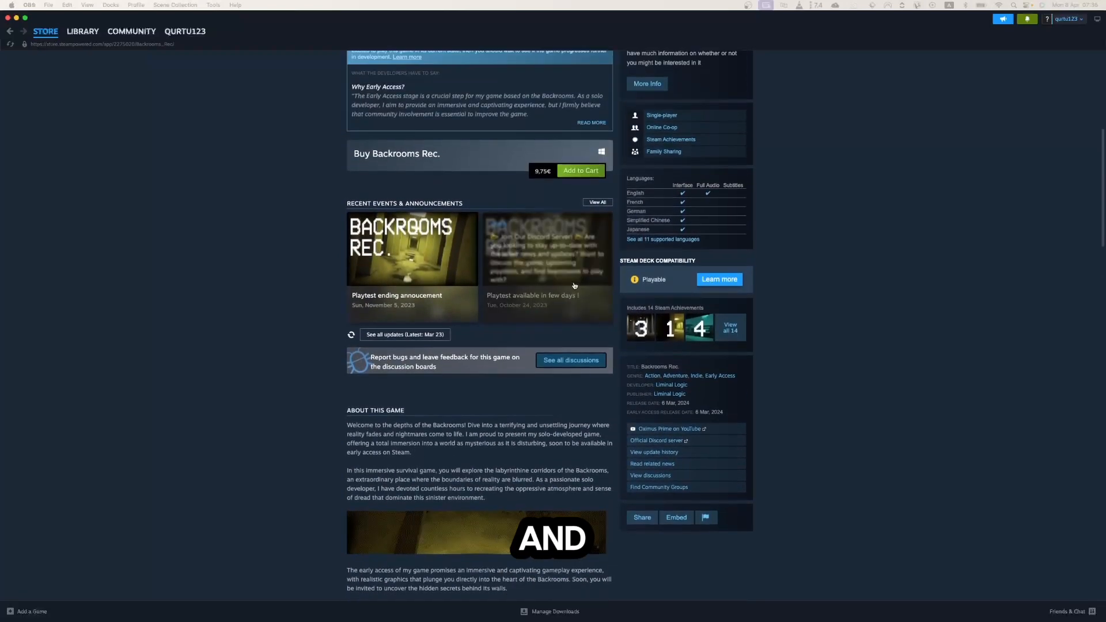
left_click(581, 171)
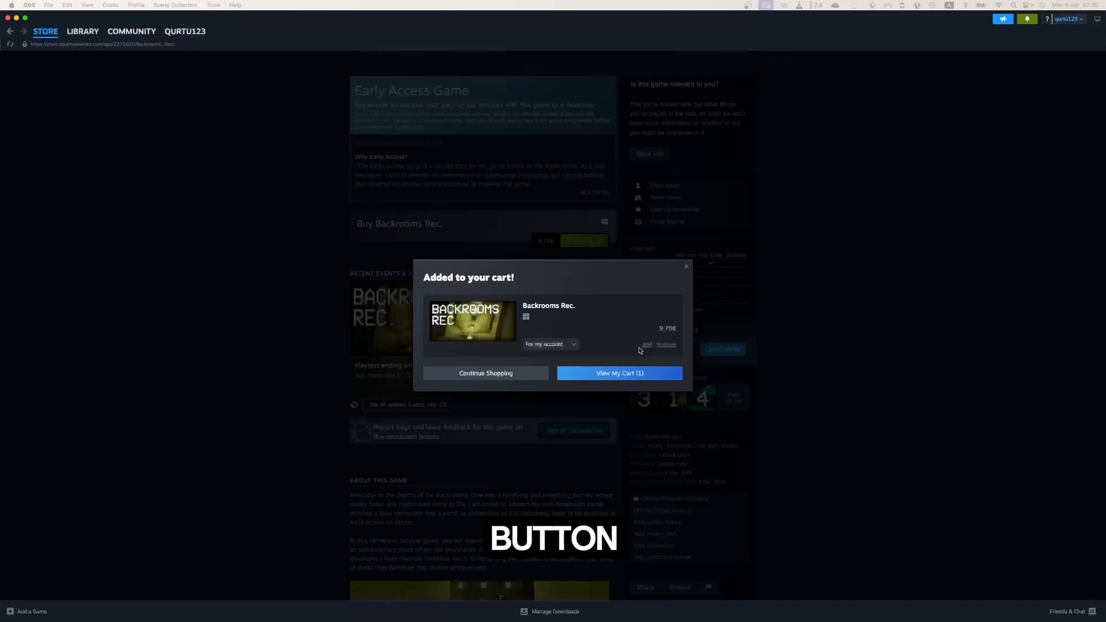
left_click(618, 372)
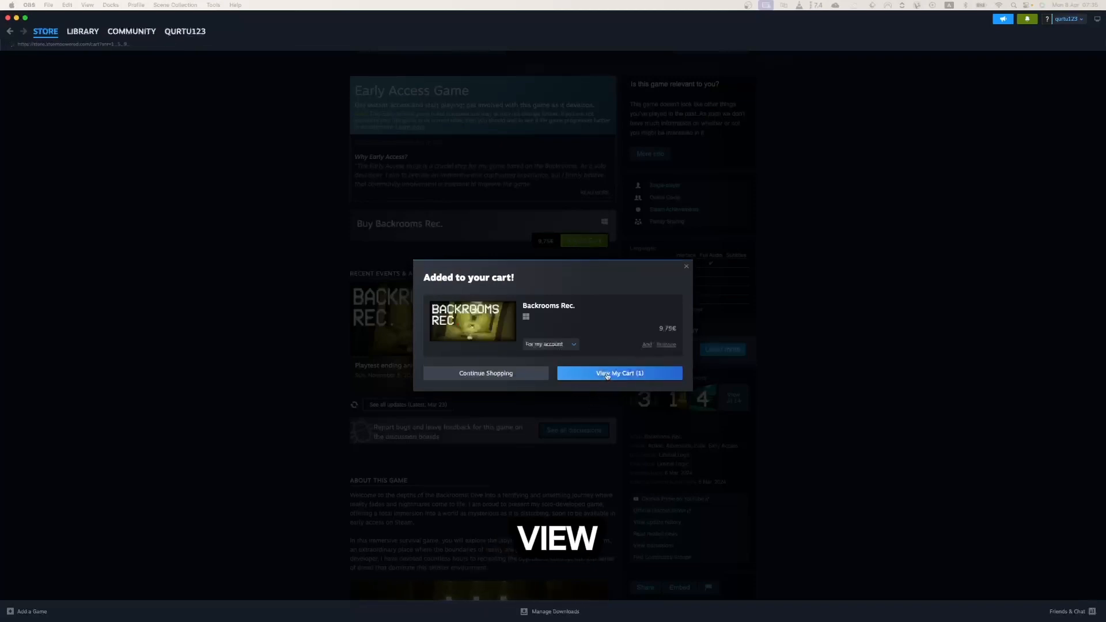
Step: Continue from the cart holding Backrooms Rec. to the PayPal payment method step
left_click(619, 373)
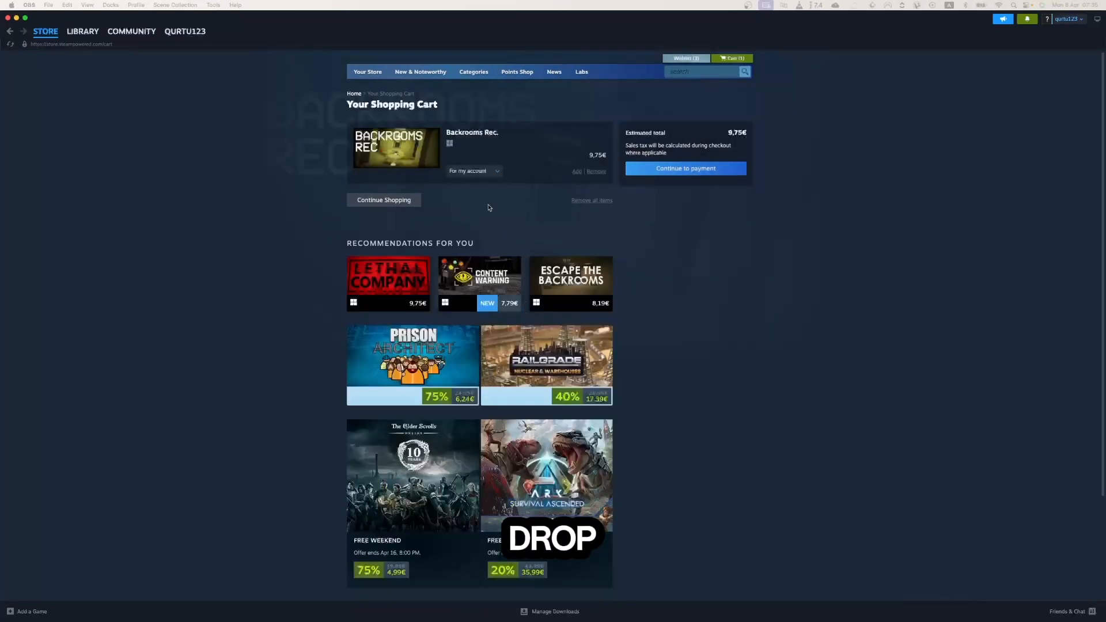
left_click(474, 171)
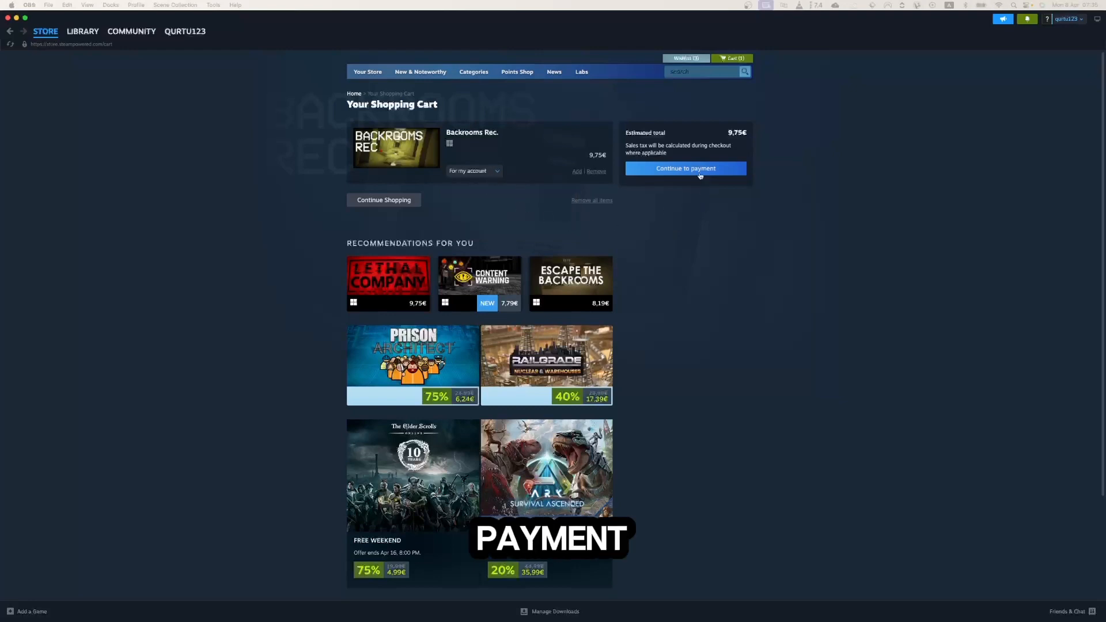
left_click(684, 168)
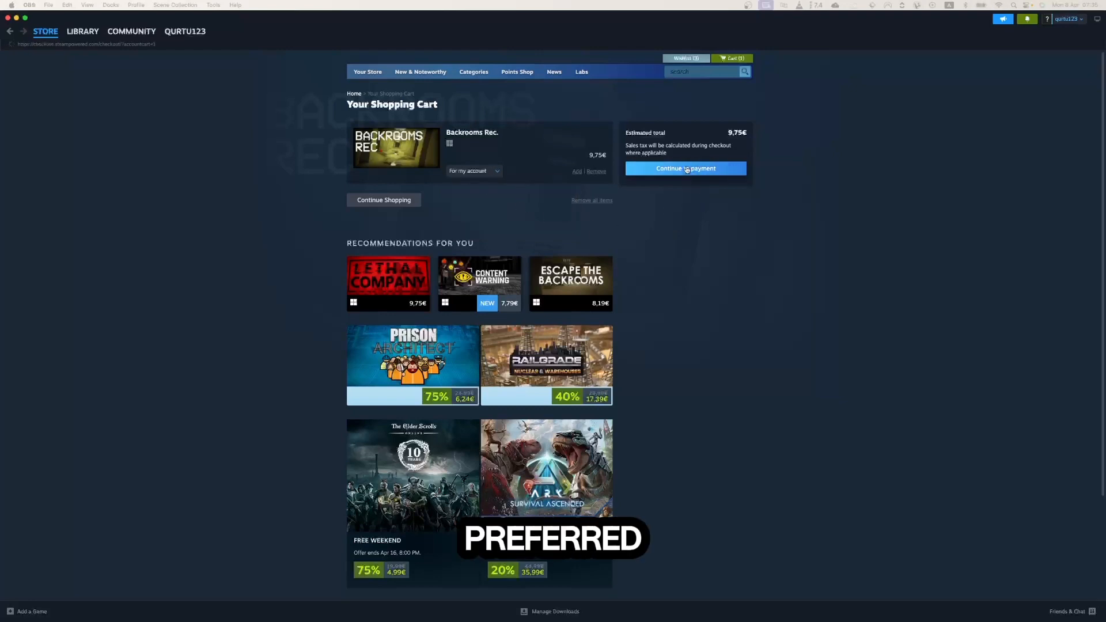
left_click(684, 168)
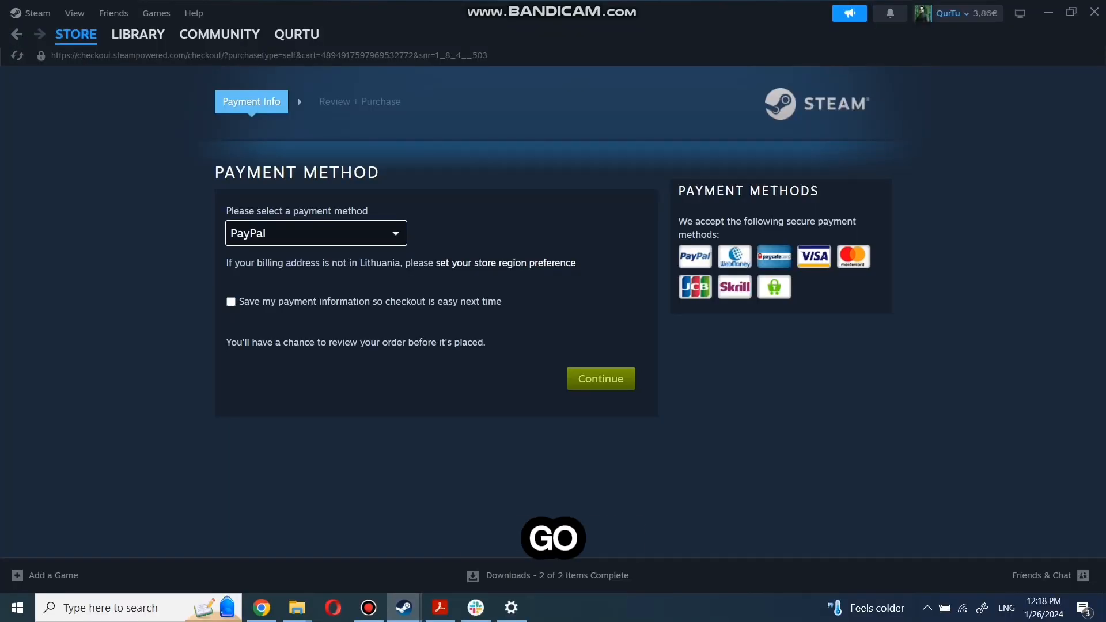
Step: Bring up the LIBRARY menu while checkout waits on the payment method step
left_click(139, 34)
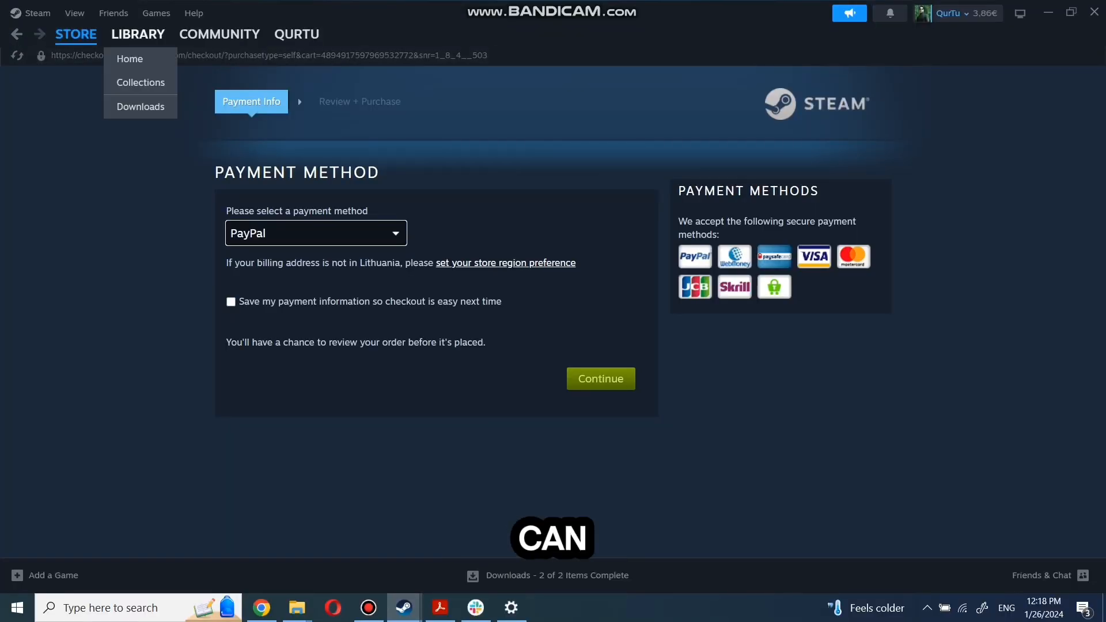
Step: Show the library Home and select Counter-Strike 2 in the game list
left_click(138, 33)
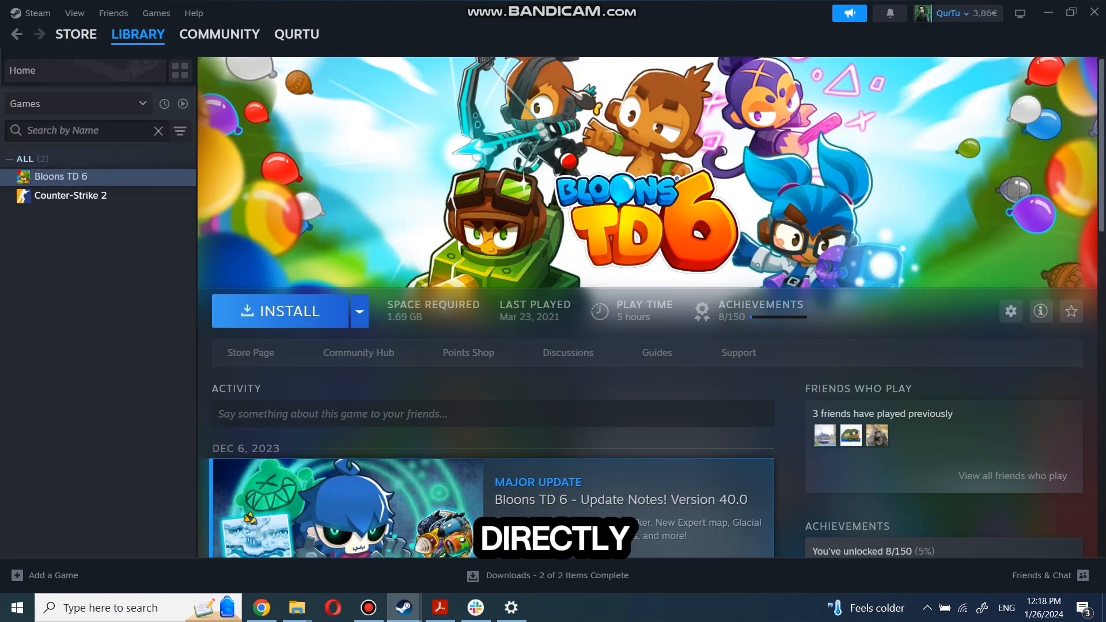
type("game name")
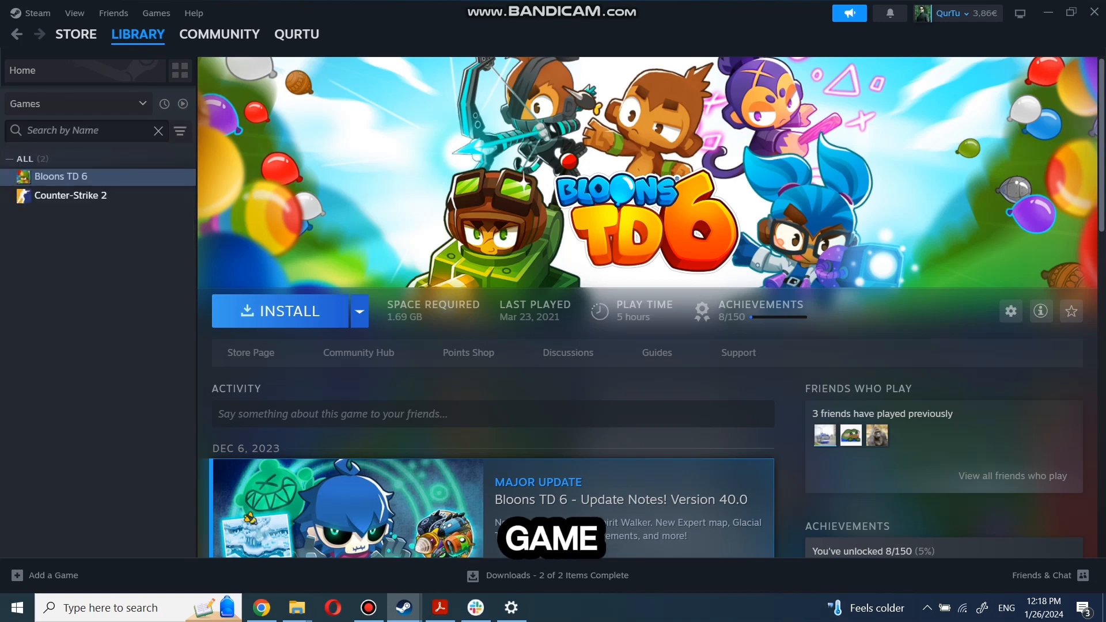
left_click(71, 195)
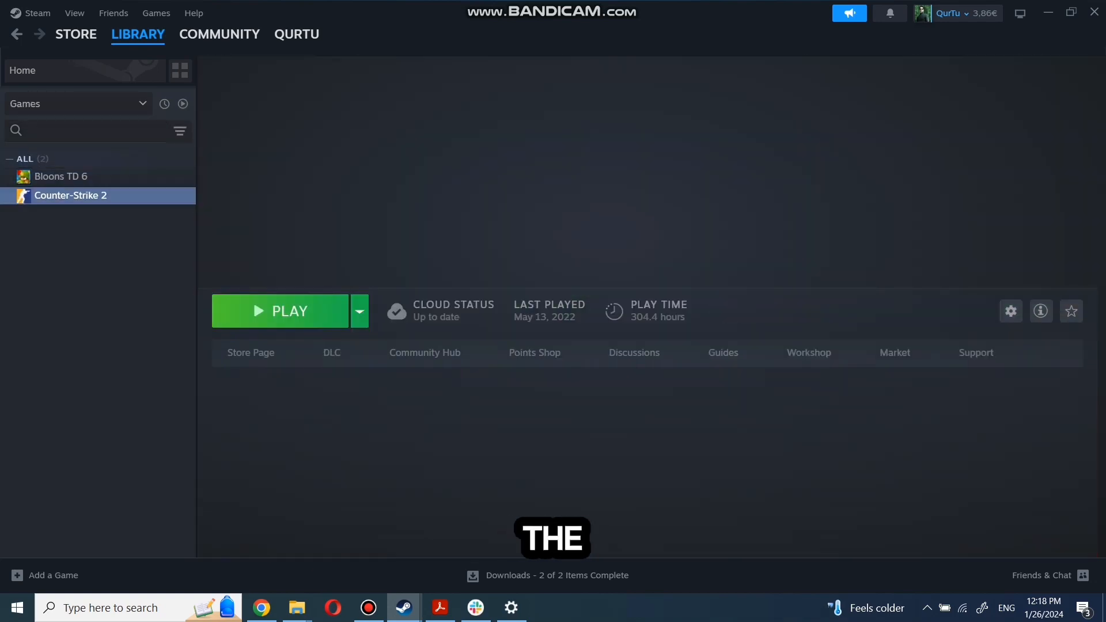